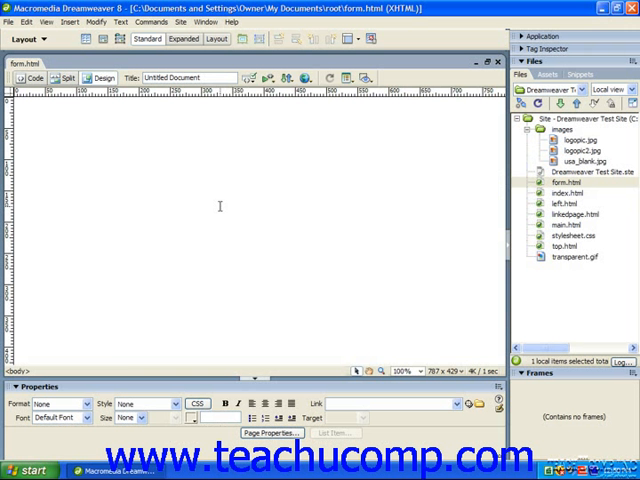
Step: Change the Insert bar from the Layout category to Forms
left_click(22, 113)
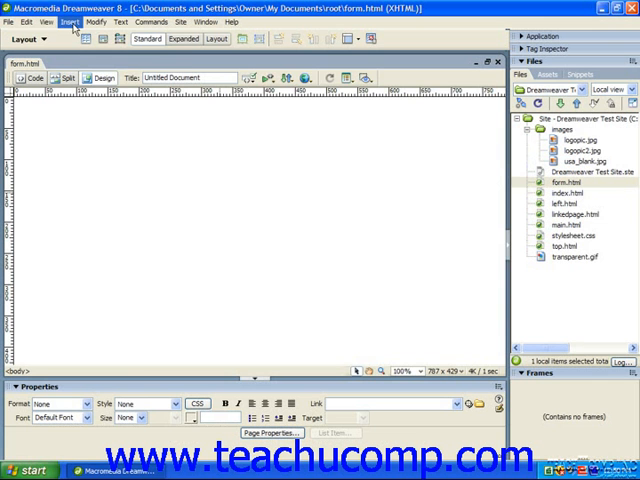
left_click(68, 22)
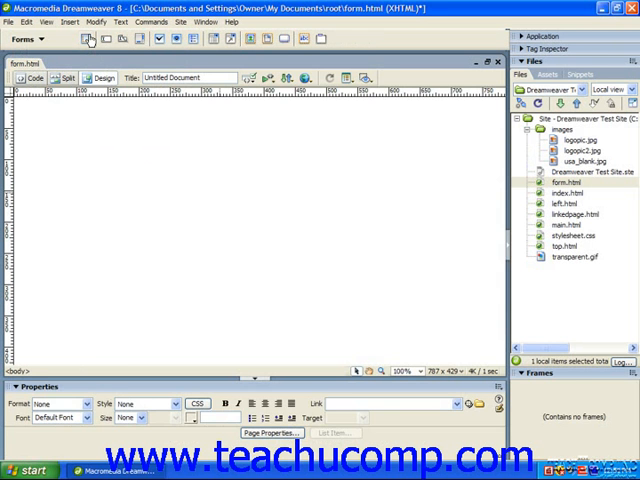
Step: Insert a new POST form, form1, at the top of form.html
left_click(90, 38)
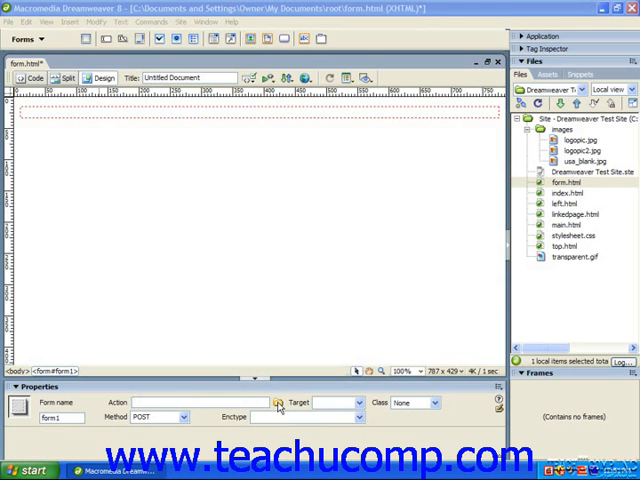
left_click(280, 403)
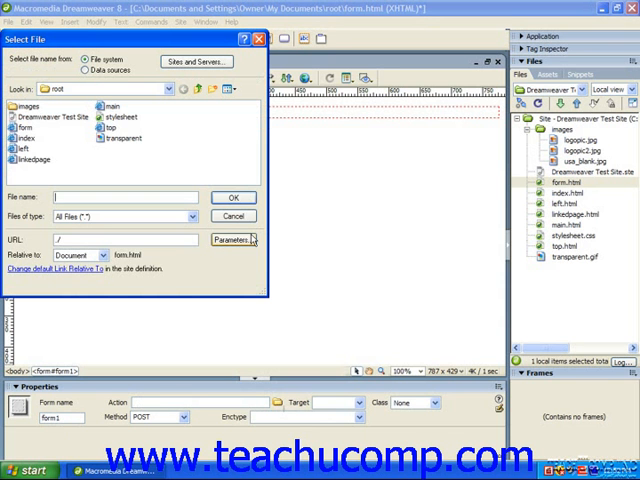
left_click(233, 216)
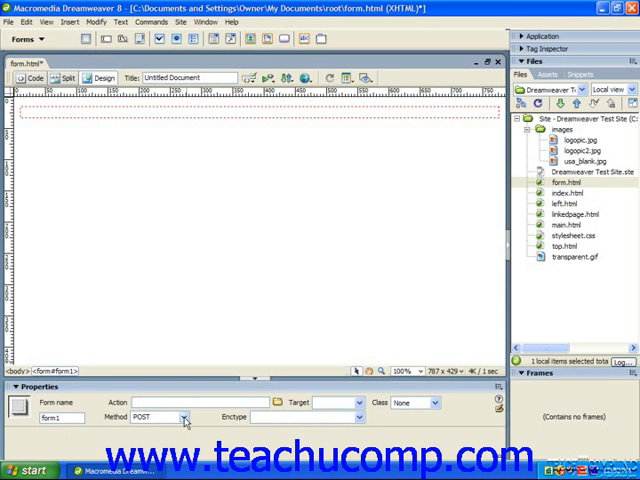
left_click(180, 417)
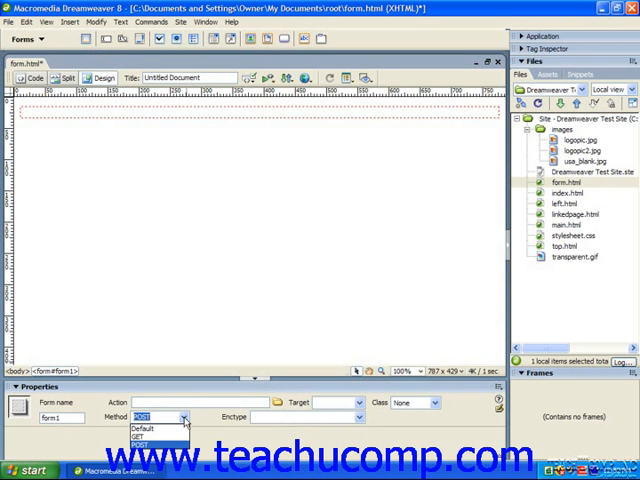
left_click(155, 417)
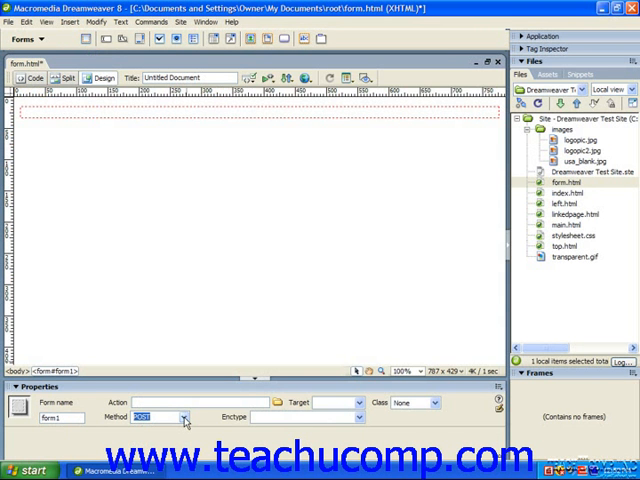
mouse_move(360, 424)
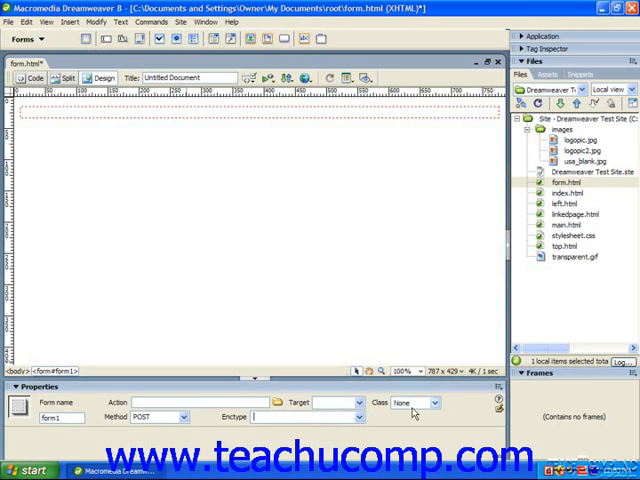
left_click(347, 402)
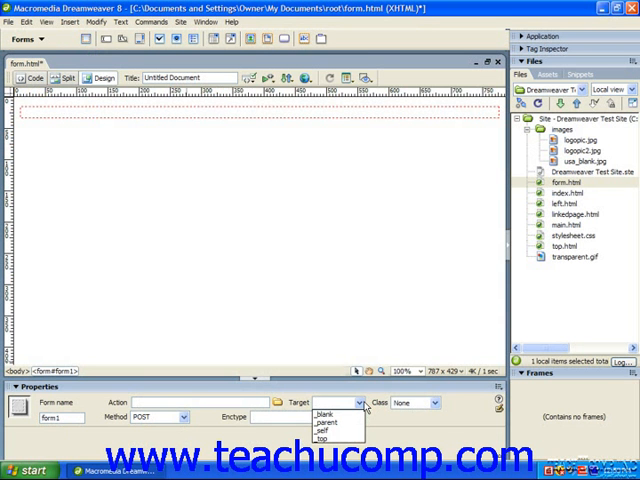
left_click(340, 403)
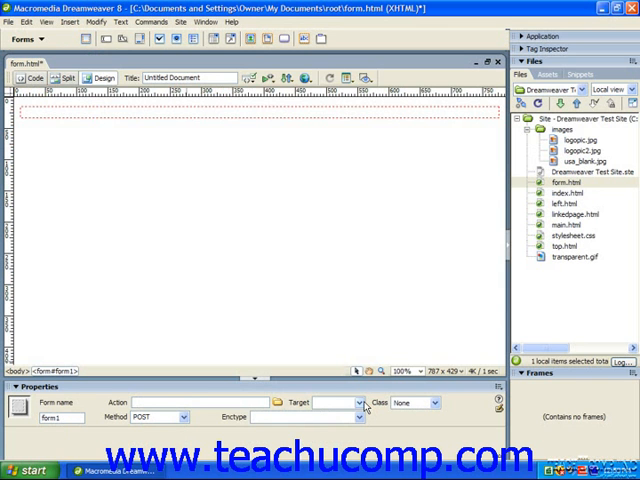